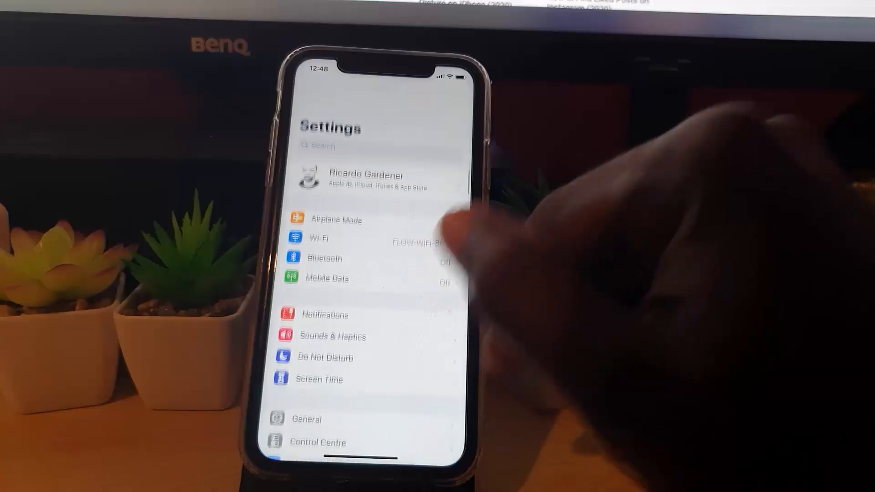
Scroll the Settings app list down and open YouTube's settings page.
scroll("down", 3)
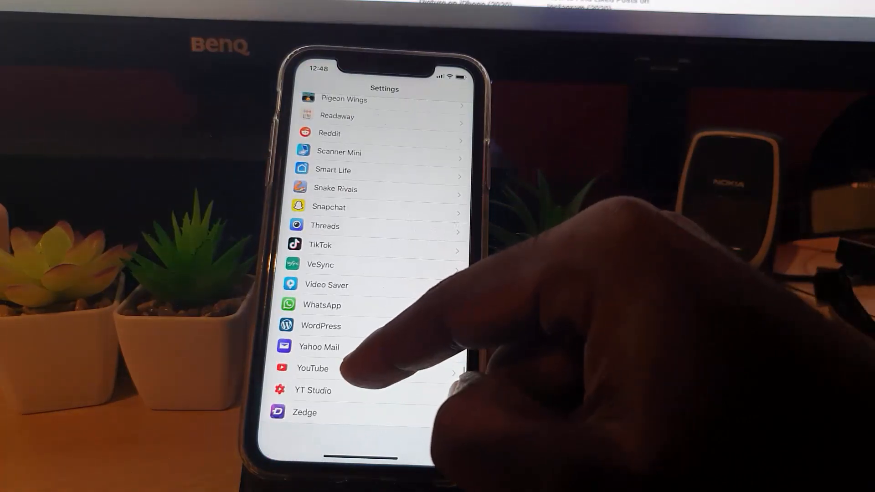
left_click(312, 369)
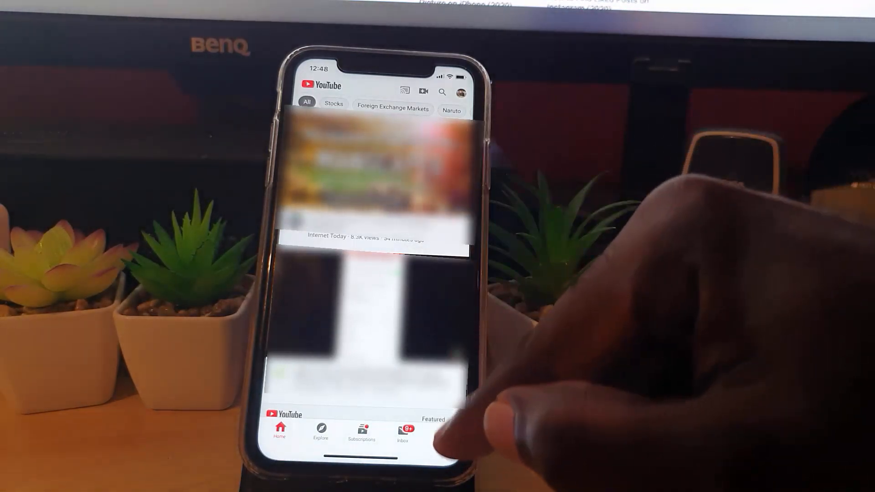
left_click(443, 432)
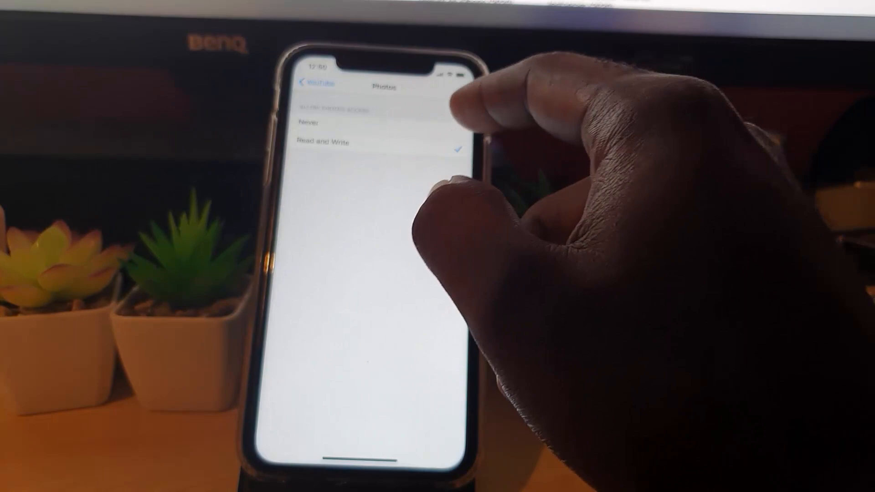
Return to YouTube's permissions list showing Photos as Read and Write, Microphone and Camera on.
left_click(316, 85)
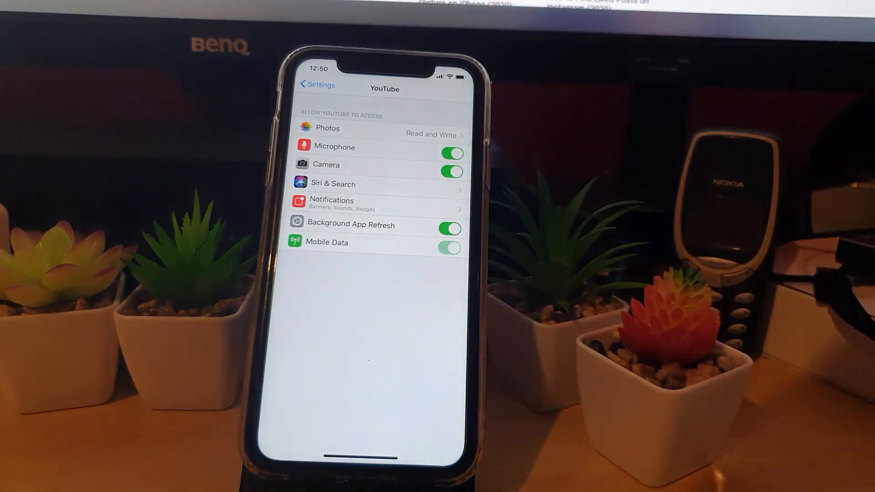